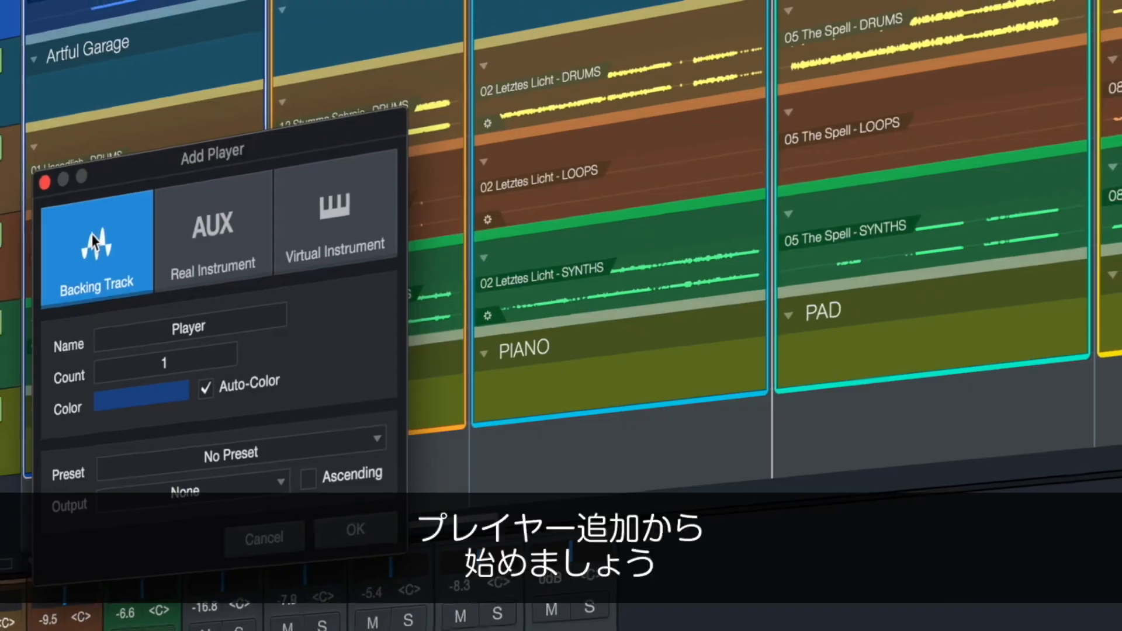
# Set the new player's type to Real Instrument, starting from Backing Track.
pyautogui.click(251, 250)
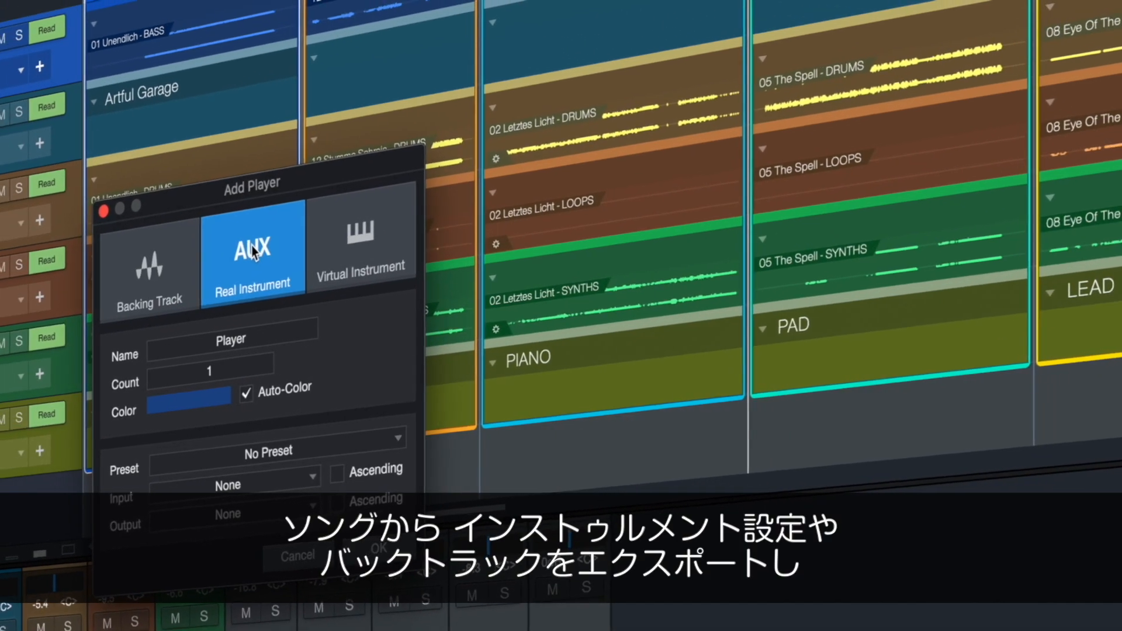
pyautogui.click(387, 257)
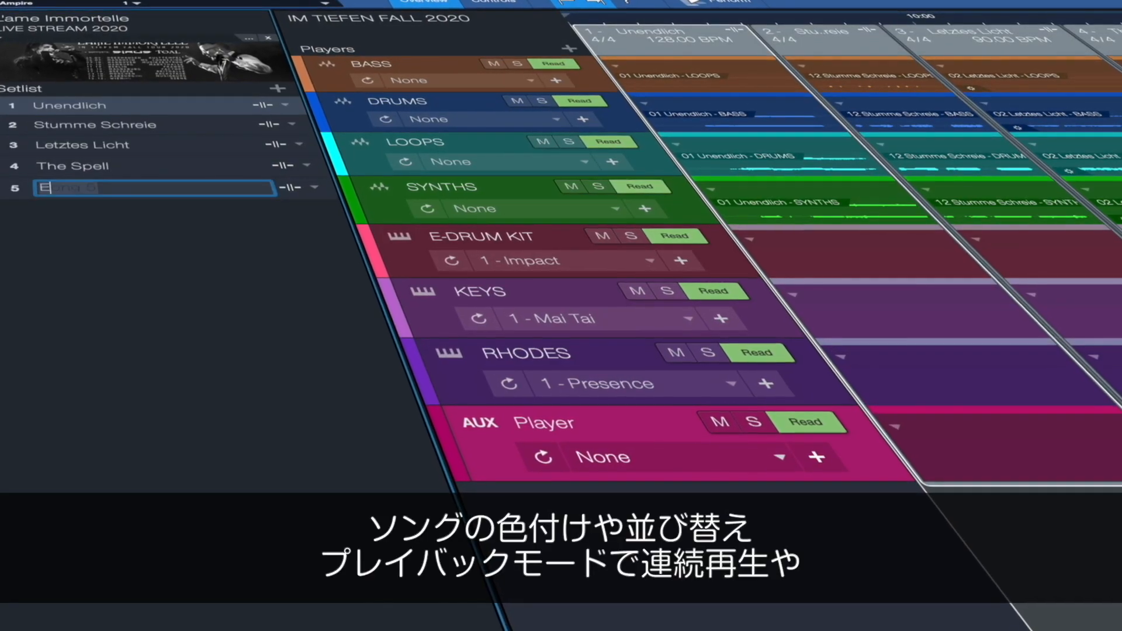
# Name item 5 'Eye of the Storm', remove The Spell, and rename the new song 'NEW HIT'.
pyautogui.write('Eye of the Storm')
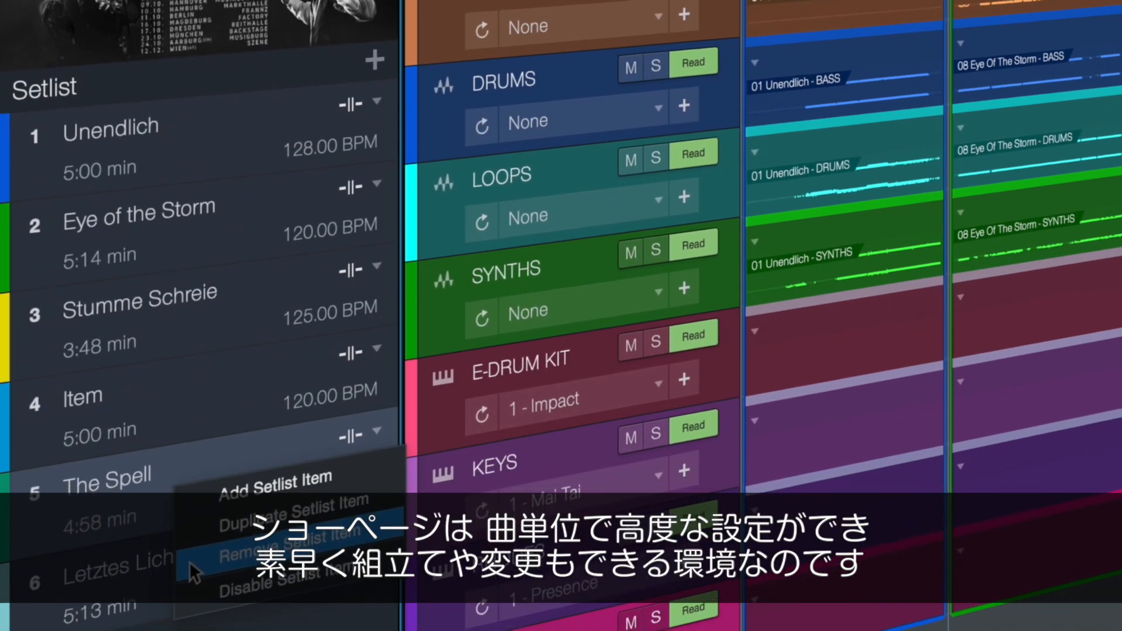
pyautogui.click(292, 533)
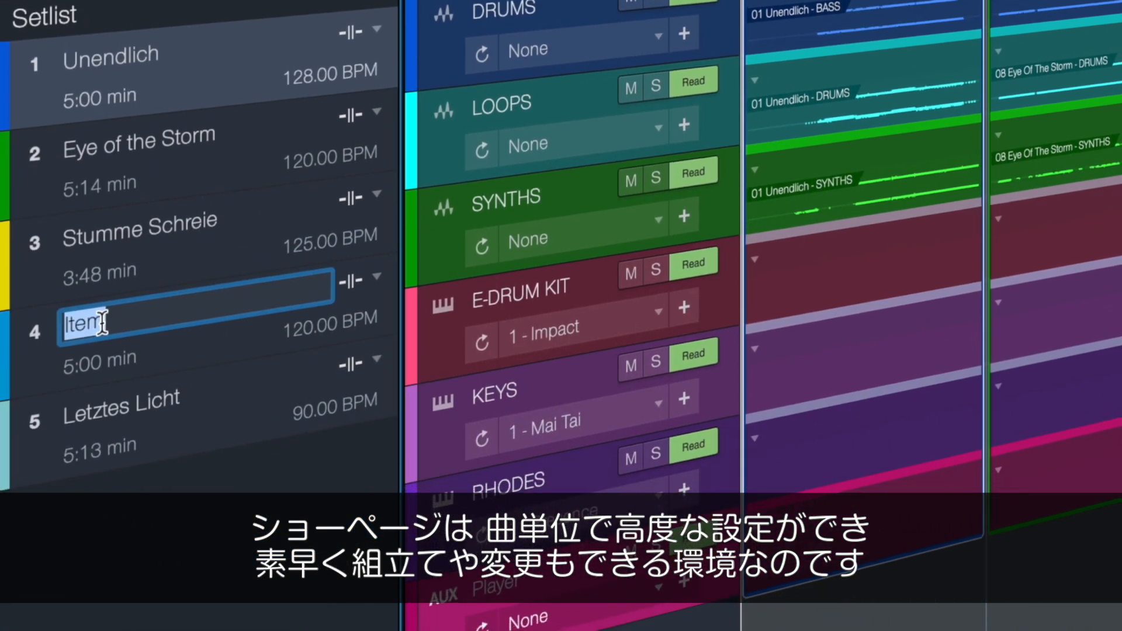
pyautogui.write('NEW HIT')
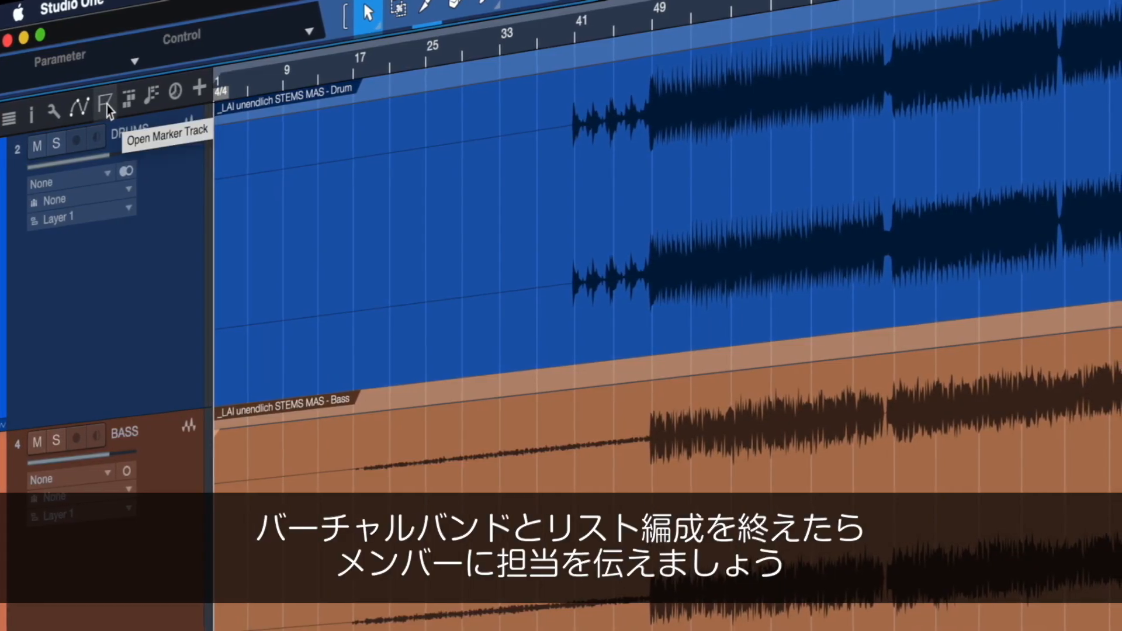
# Show the marker track, send all instruments to 'LAI LIVE STREAM 2020', and inspect the PIANO patch.
pyautogui.click(107, 108)
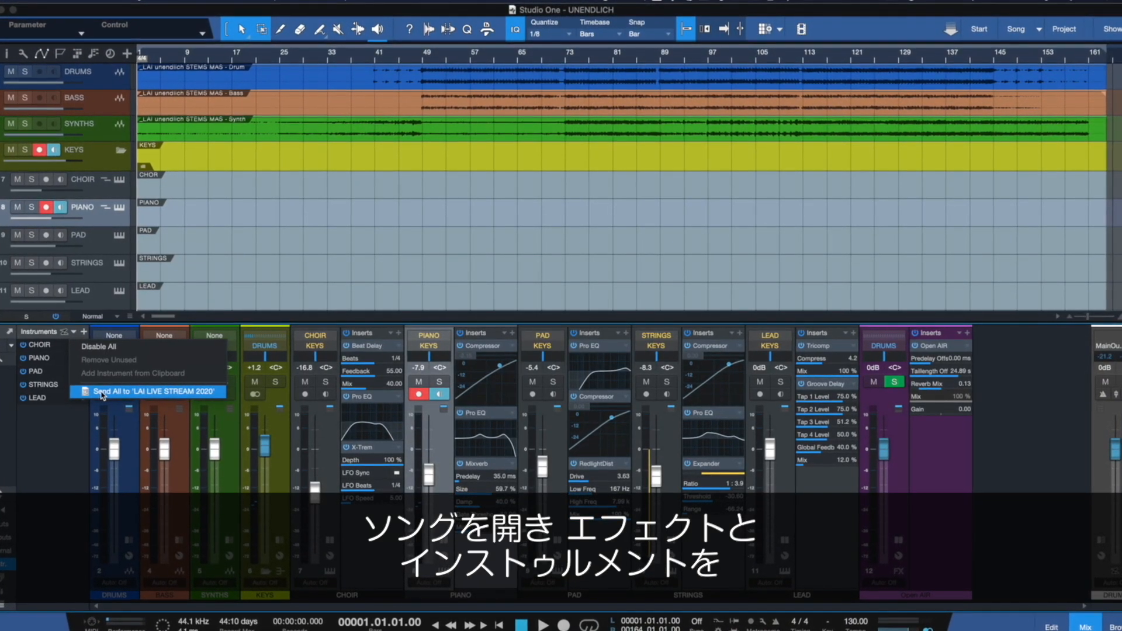
pyautogui.click(161, 392)
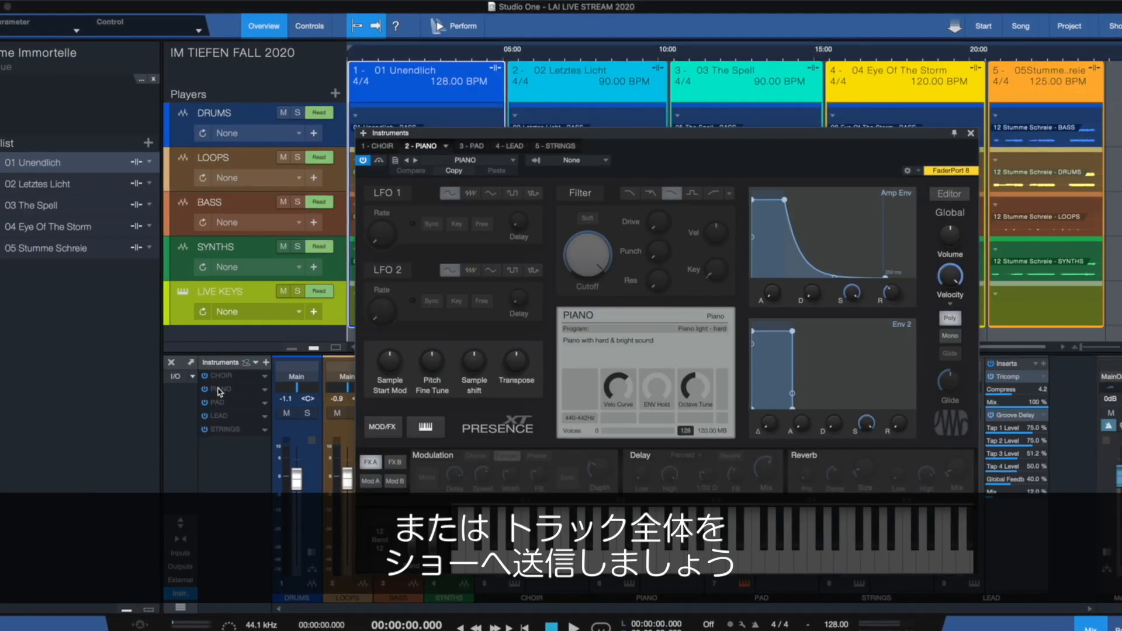
pyautogui.click(970, 133)
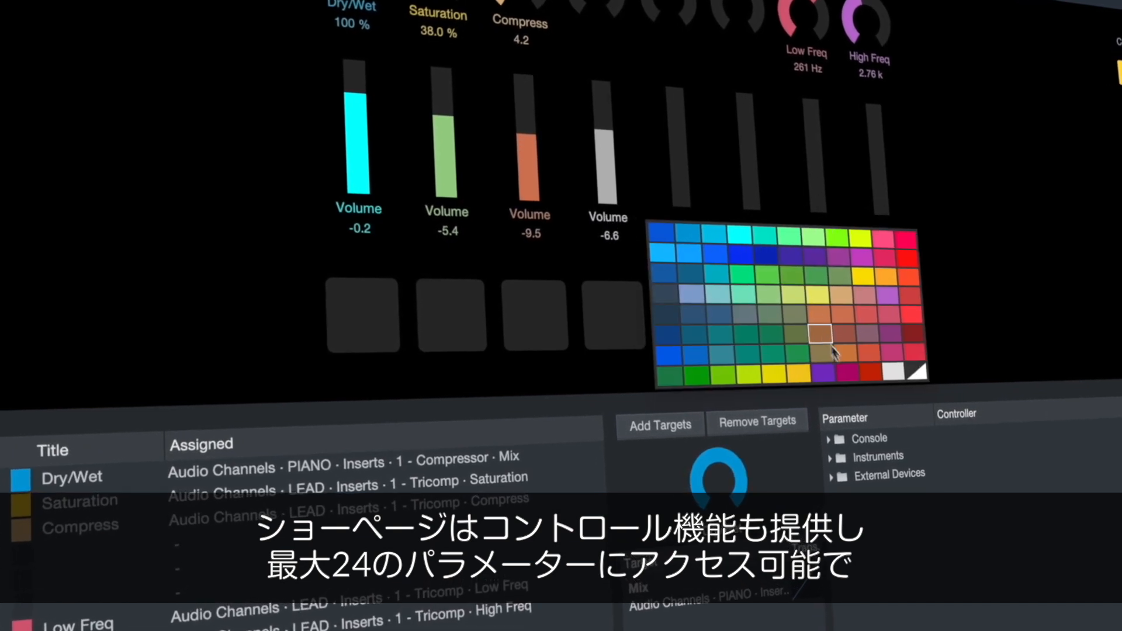
# Colour the Compress control brown.
pyautogui.click(835, 456)
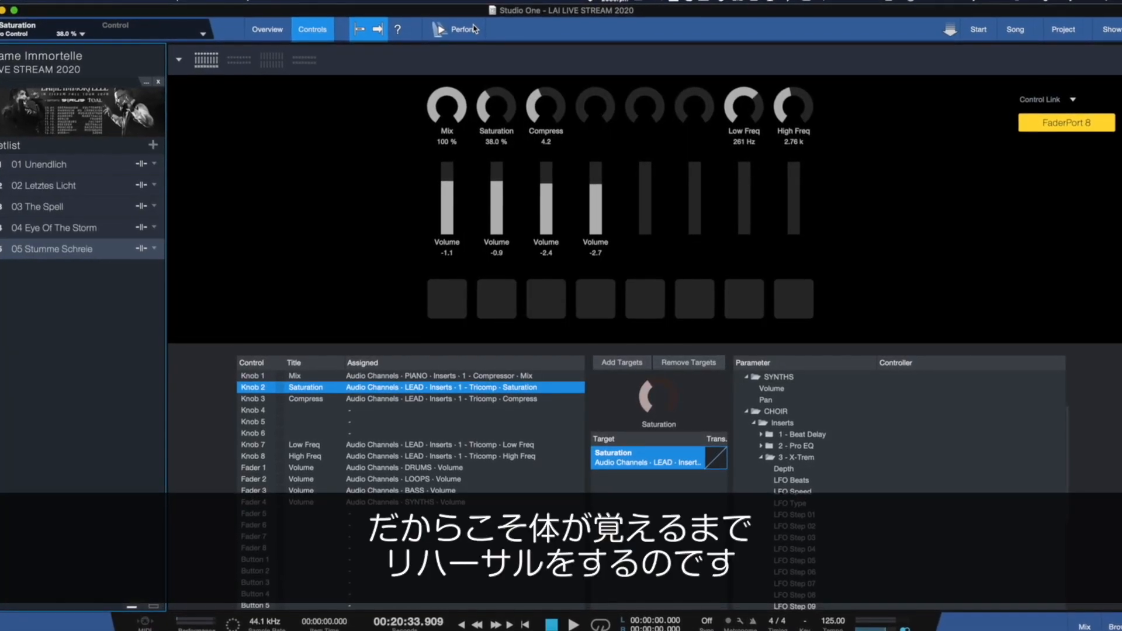
# Enter Perform mode, jump to The Spell, and link the FaderPort 8 to the controls.
pyautogui.click(445, 29)
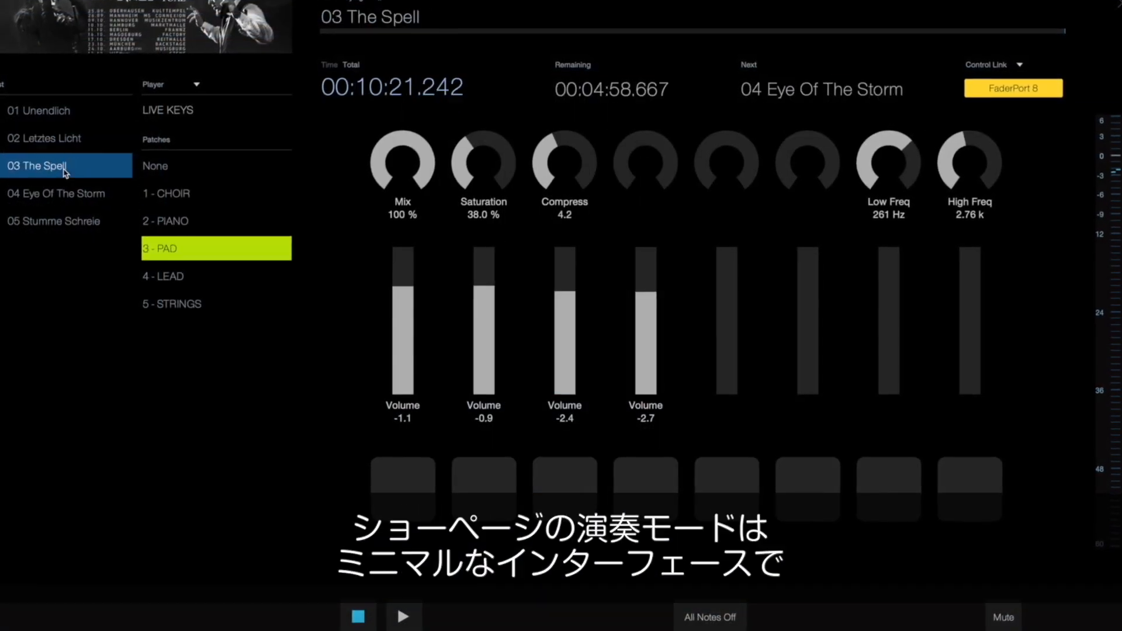
pyautogui.click(54, 221)
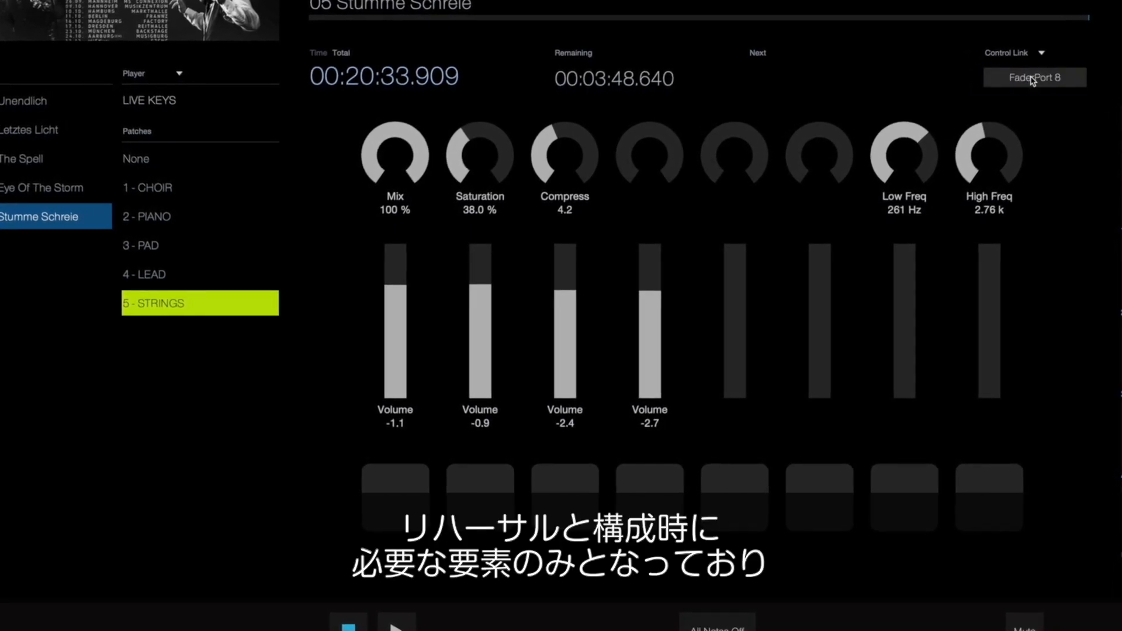
pyautogui.click(1034, 77)
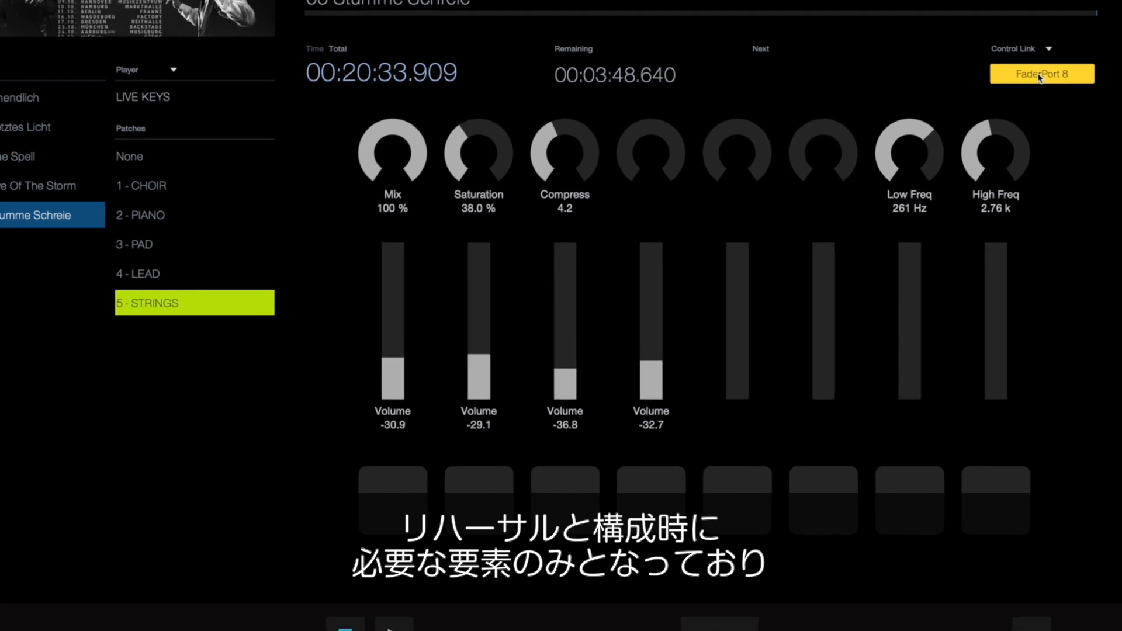